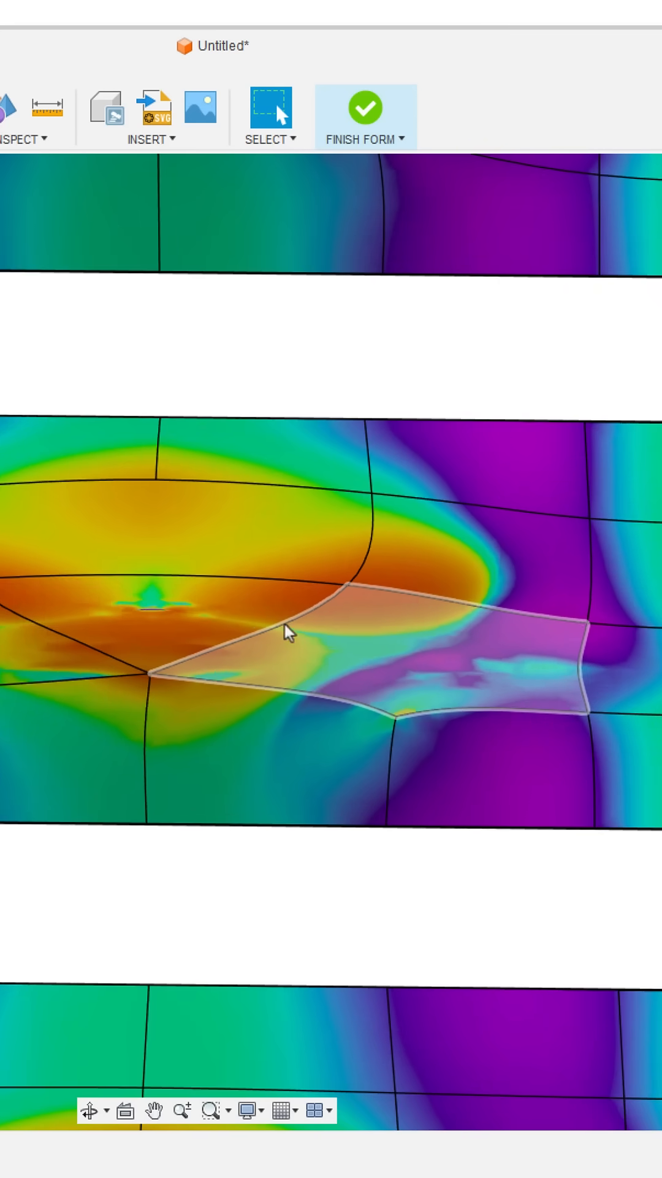
pyautogui.moveTo(218, 685)
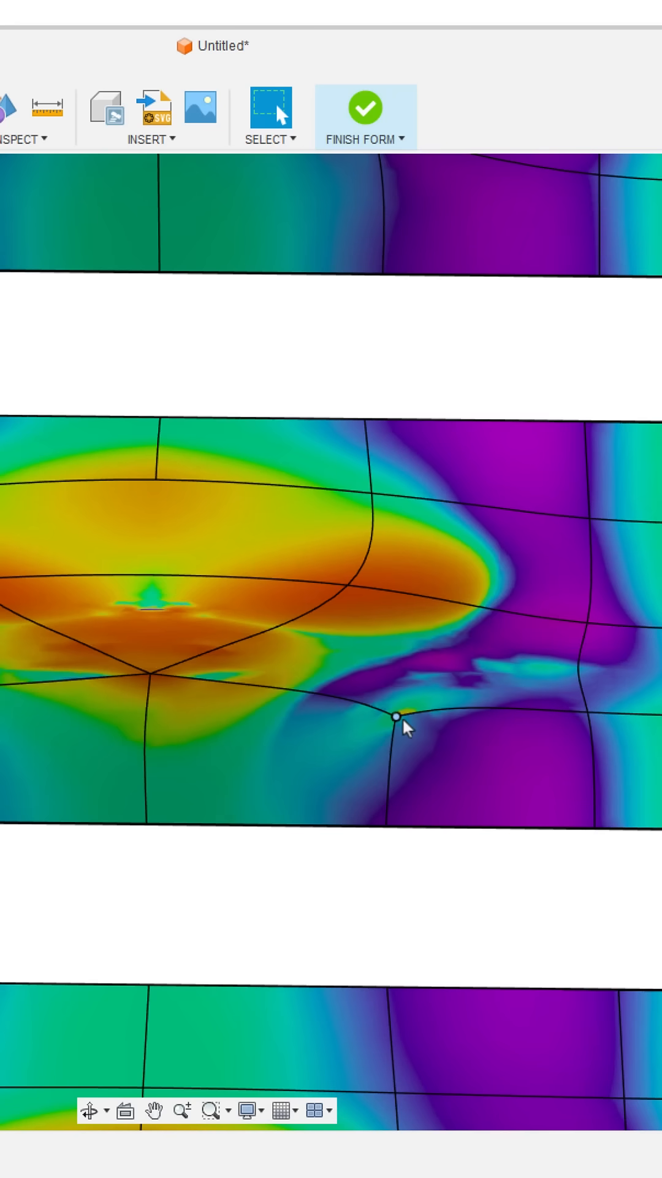
# - Pick out the triangular face beside the n-gon pole on the curvature-coloured upper form
pyautogui.click(397, 737)
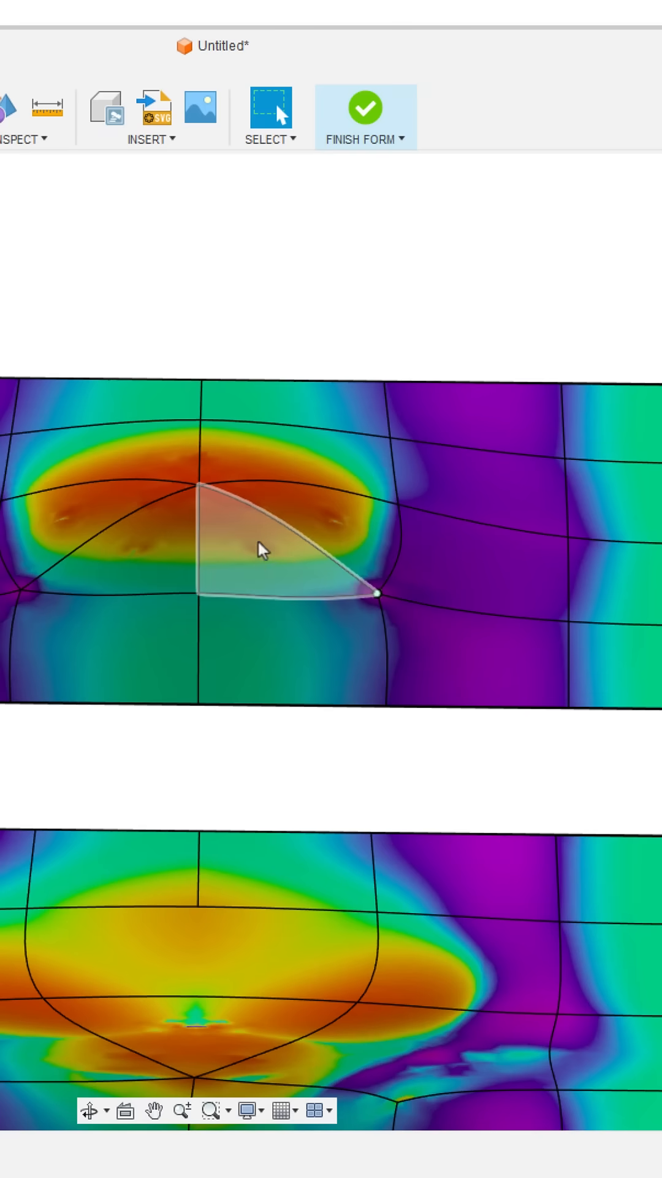
pyautogui.moveTo(219, 512)
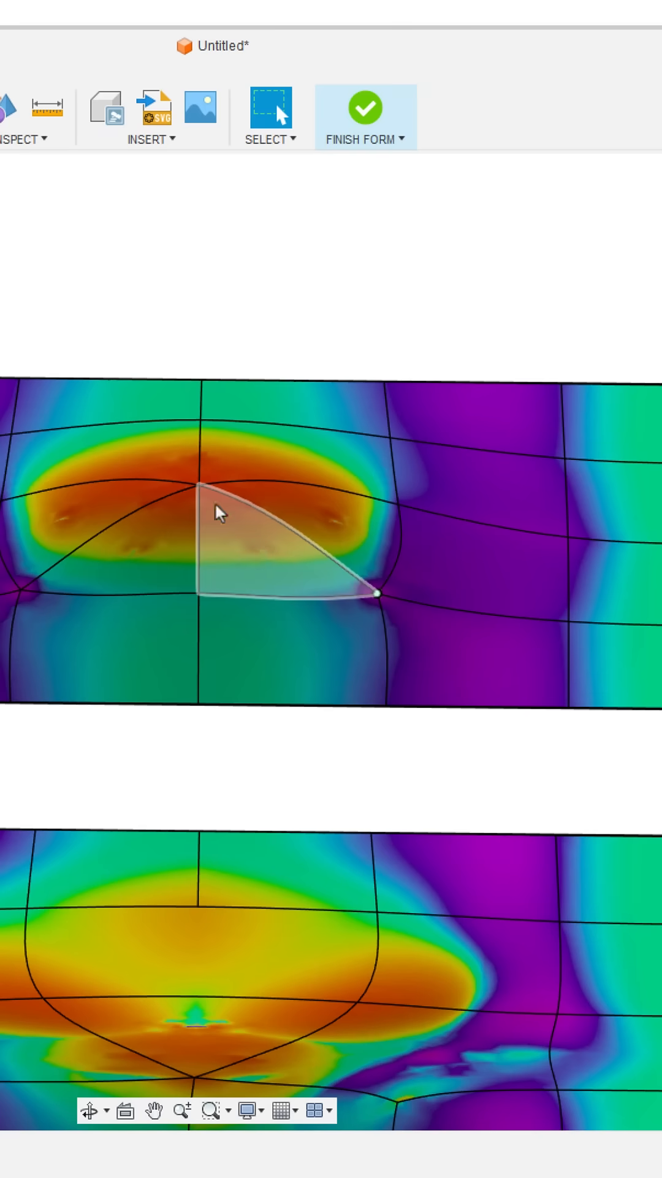